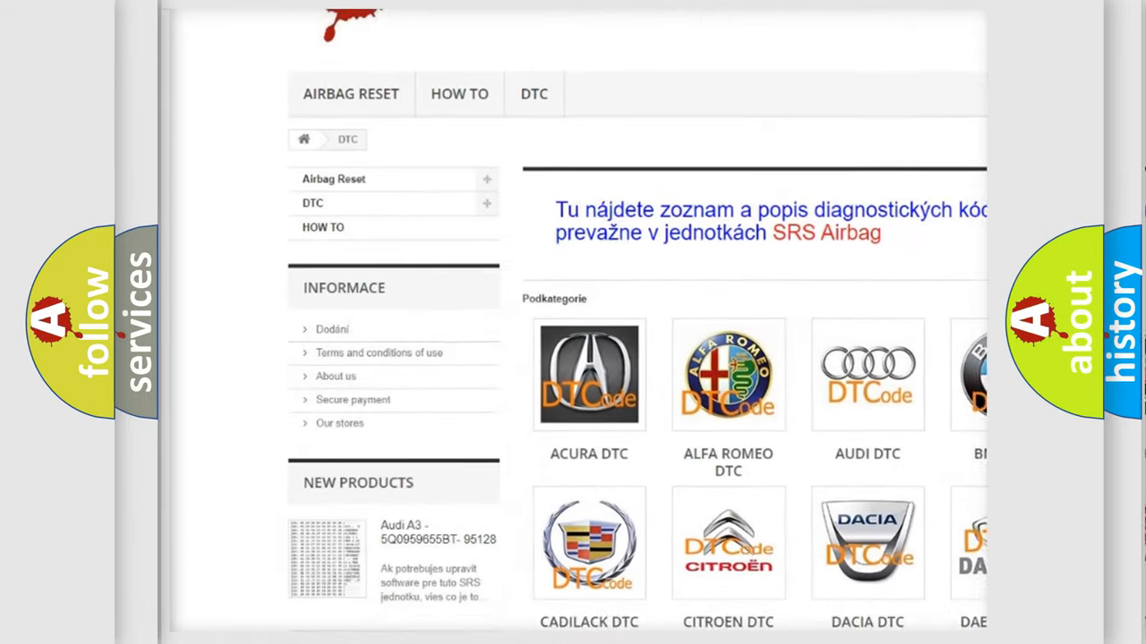
# Scroll down the DTC category page to reveal the grid of car-make DTC links.
pyautogui.scroll(-3)
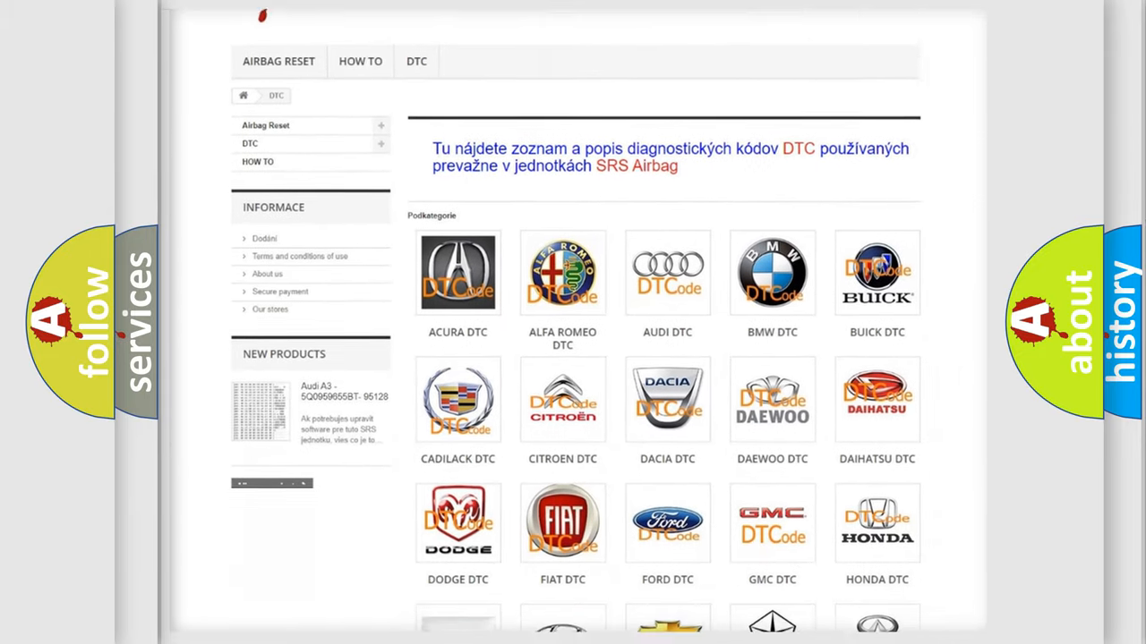
pyautogui.scroll(-3)
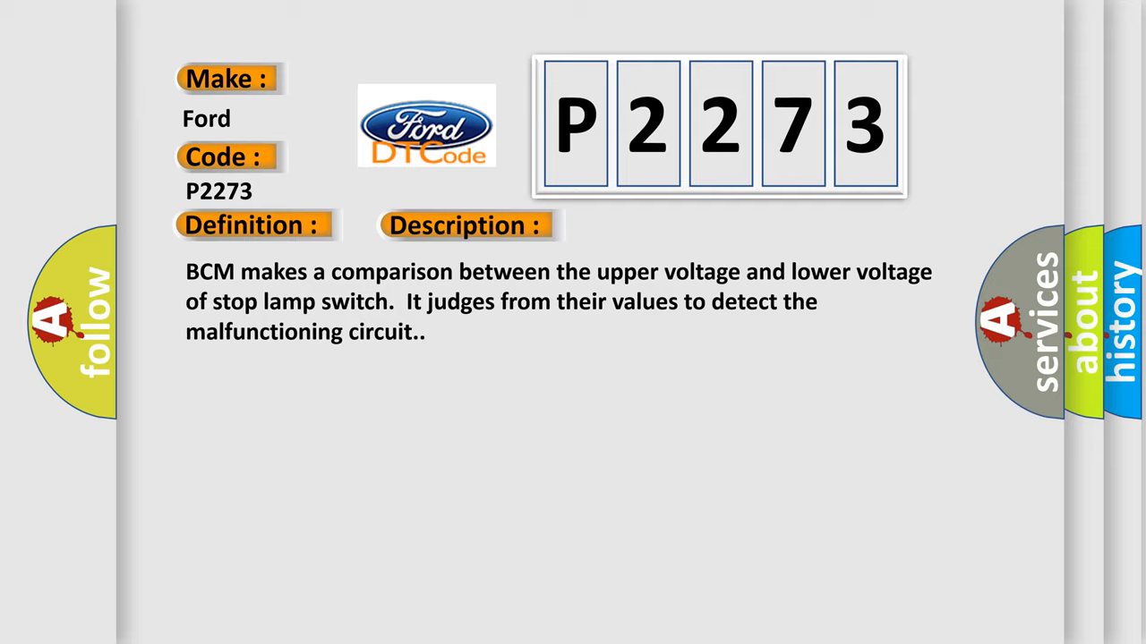
# Advance from the P2273 Description slide to the Cause slide listing stop lamp circuit, harness and fuse.
pyautogui.click(655, 226)
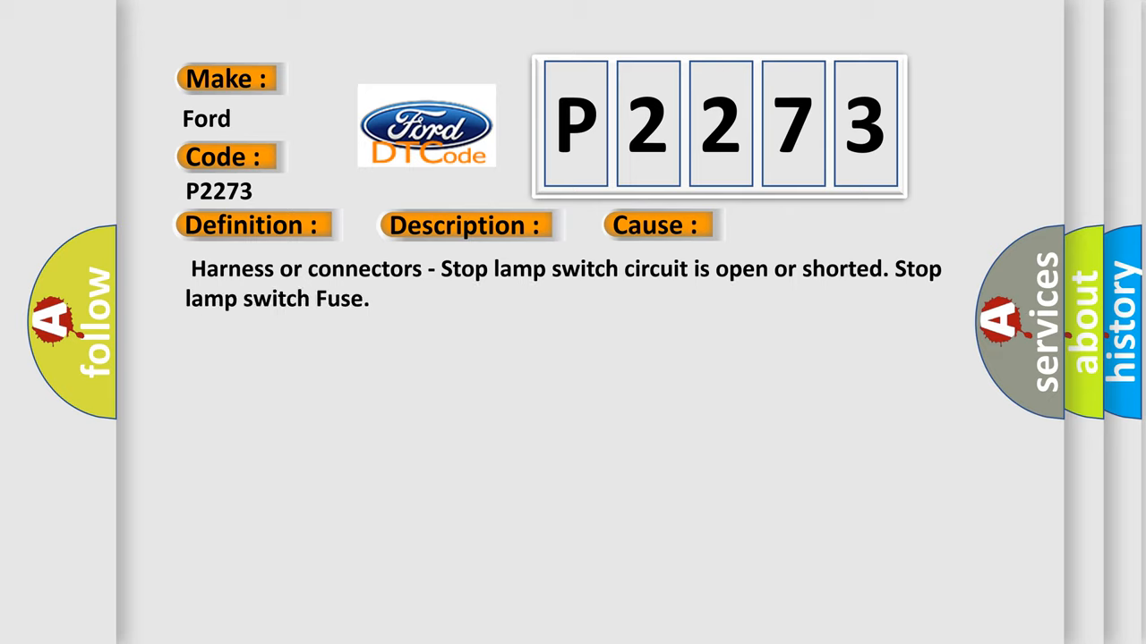